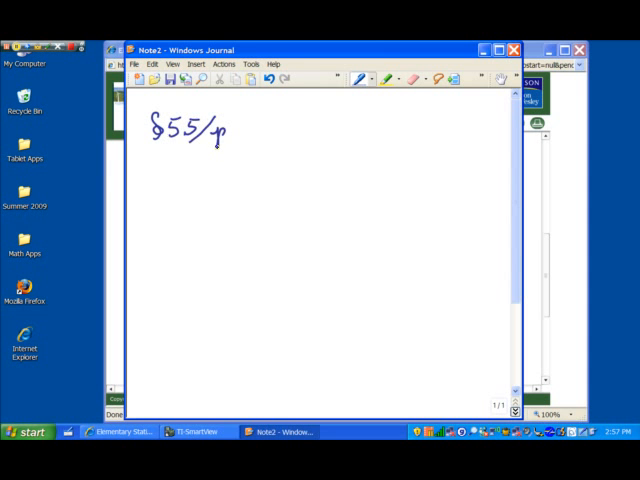
Handwrite the heading '§5.5/p.238/10)' at the top of the Journal note.
type(".238/10)")
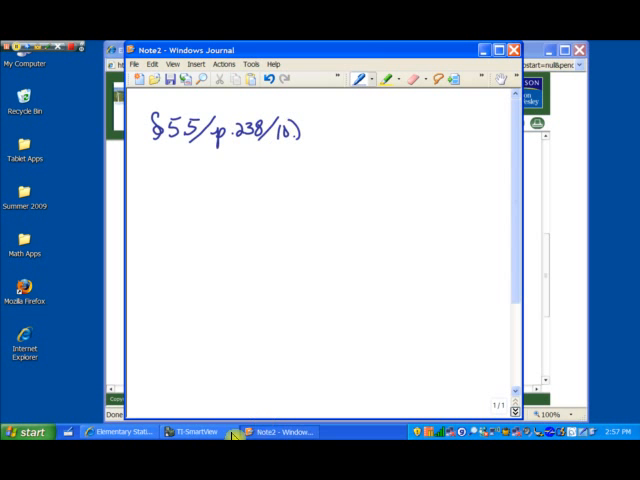
Show page 238, Exercise 10 (Low Birth Weight) in the Pearson eText.
left_click(117, 431)
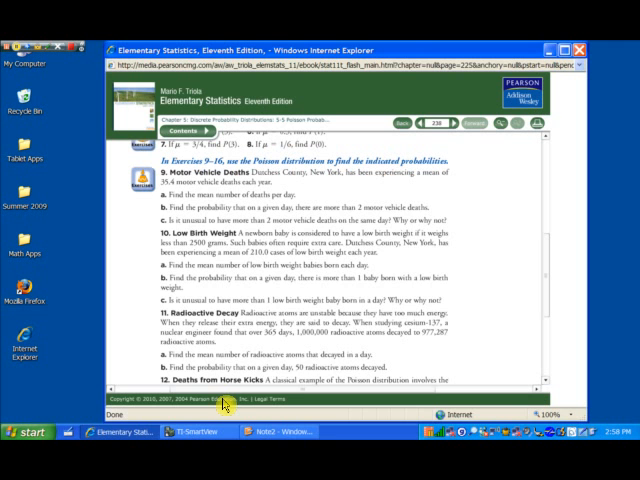
Handwrite λ = μ/n = 210/365 below the heading in Journal.
left_click(281, 431)
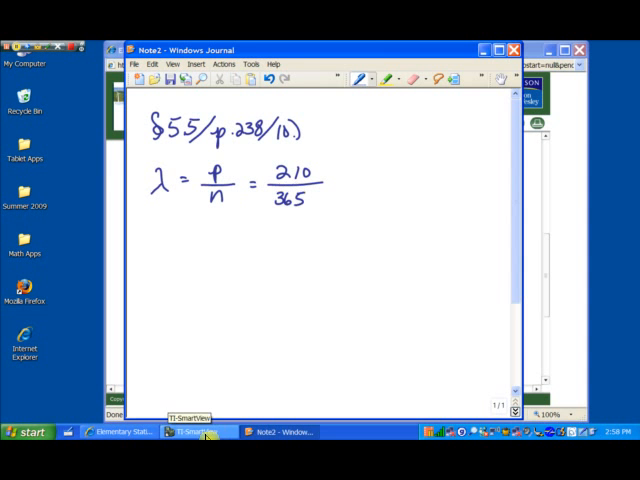
Compute 210 ÷ 365 on the TI-SmartView emulator, getting .5753424658.
left_click(190, 431)
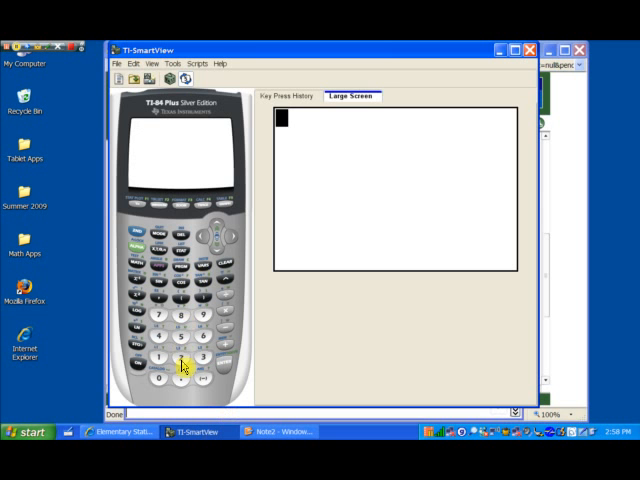
left_click(181, 360)
type("210/365")
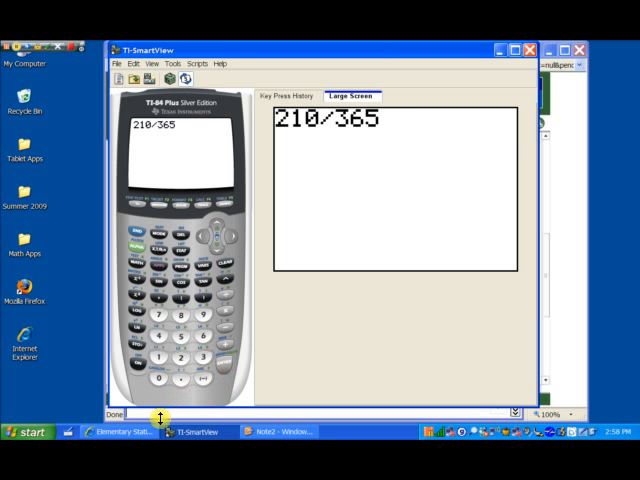
key("enter")
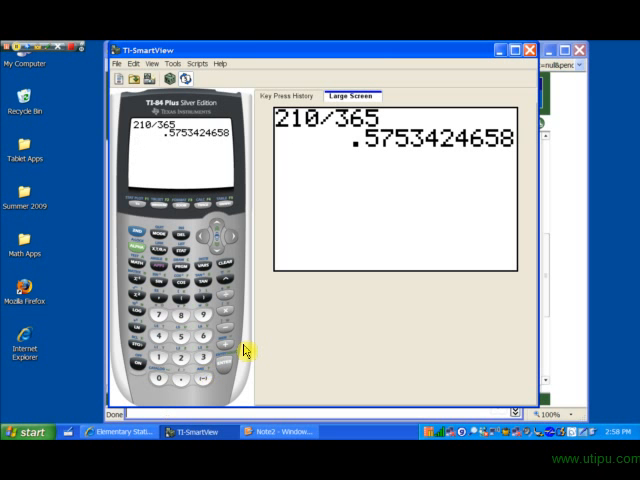
Record λ = .575 as part a) and begin part b) with 'We'.
left_click(280, 431)
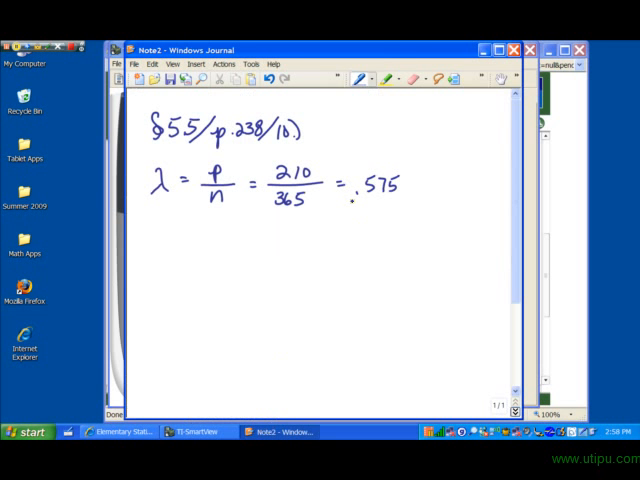
mouse_move(188, 431)
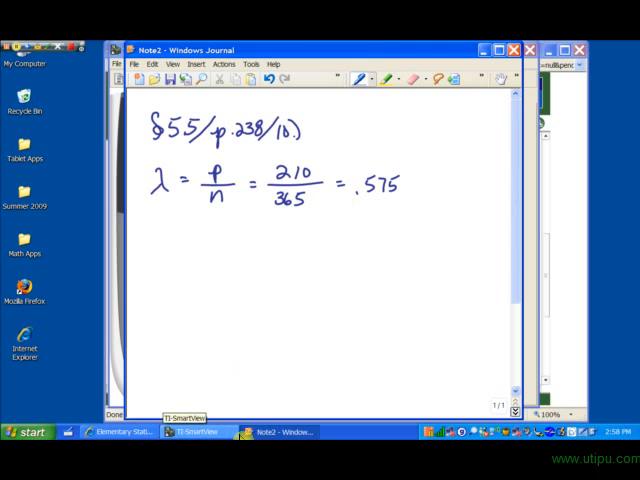
left_click(115, 431)
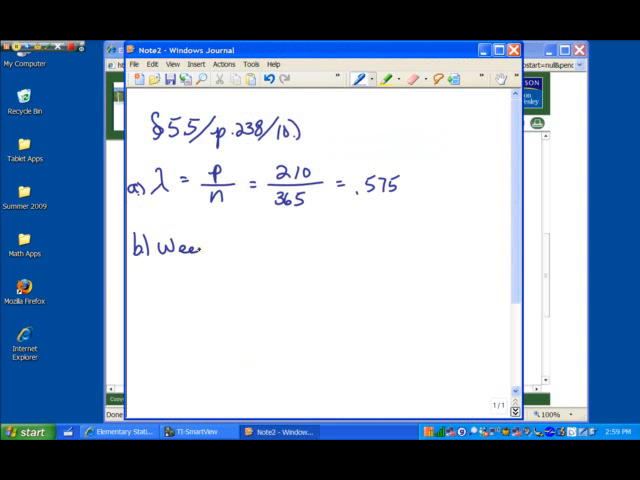
Write 'We need P(X>1) = 1 − [P(0)+P(1)]' and start P(0) below.
left_click_drag(165, 248, 195, 248)
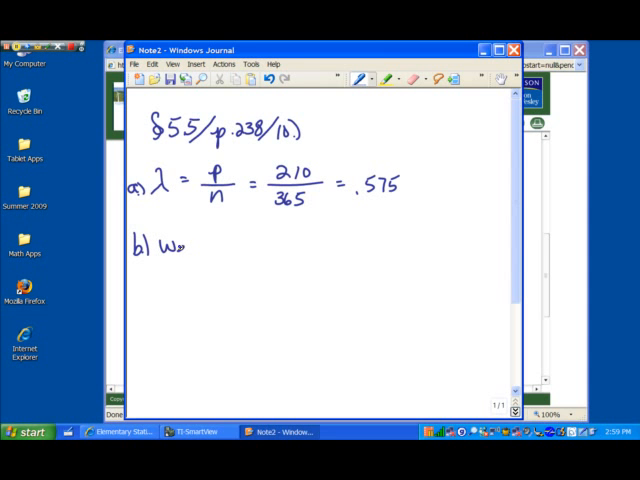
type("We need P(X > 1")
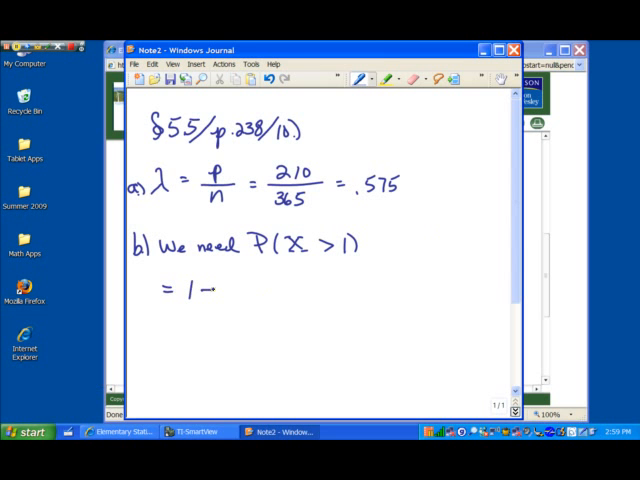
left_click(220, 291)
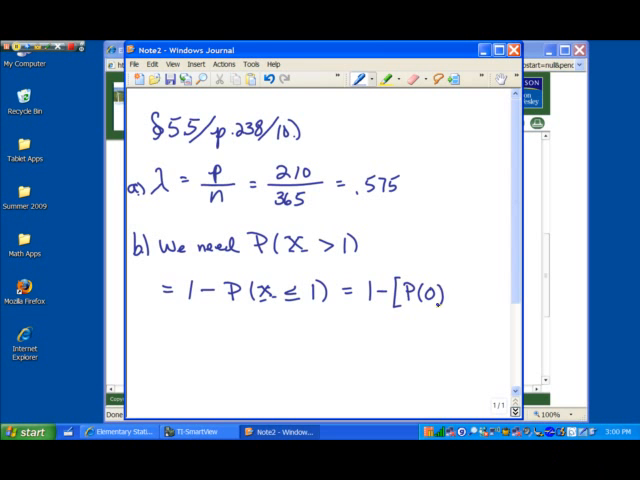
type("+P(1)]")
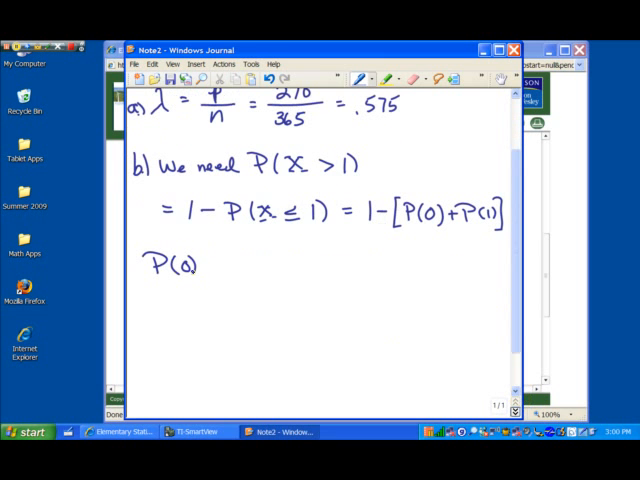
Write P(0) = λˣe^−λ/x! and begin substituting λ = .575.
type("= λ^x e^-λ/x! = .575^0 e^")
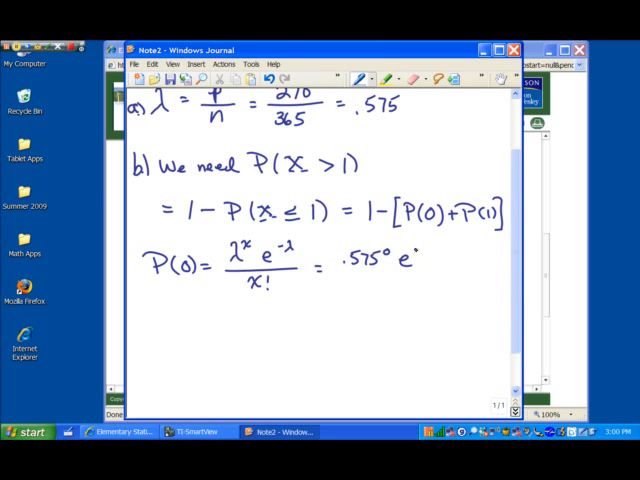
type("-.57")
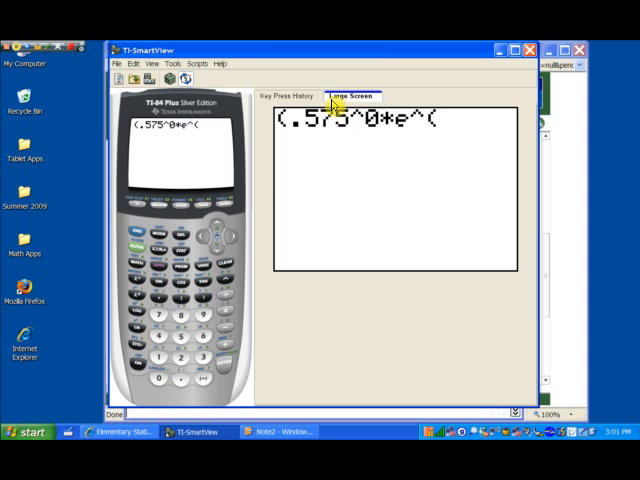
Enter (.575^0·e^(−.575))/0! on the TI-SmartView calculator.
left_click(288, 95)
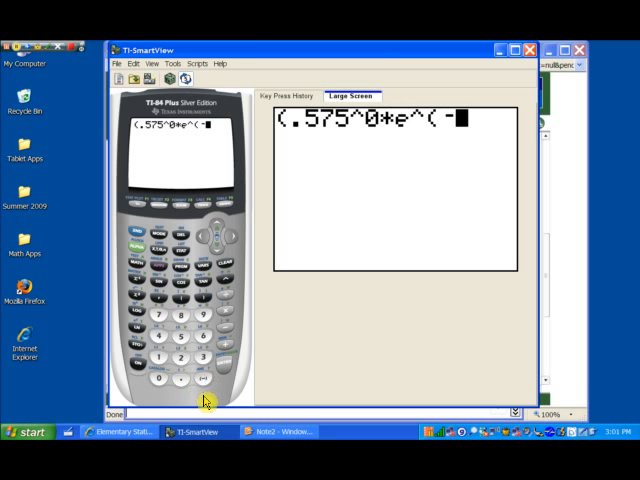
mouse_move(443, 181)
type(".575))/")
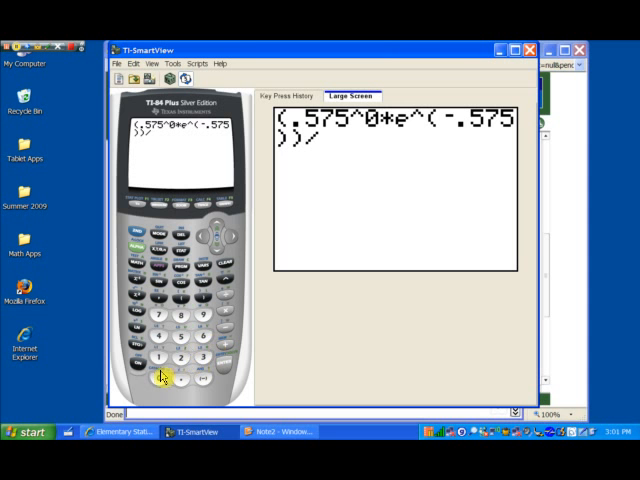
key("0")
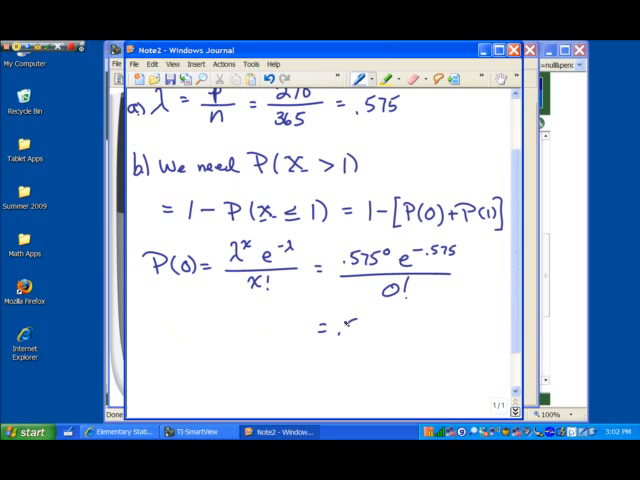
Write P(0) = .575⁰e^−.575/0! = .563 in the Journal note.
type("563")
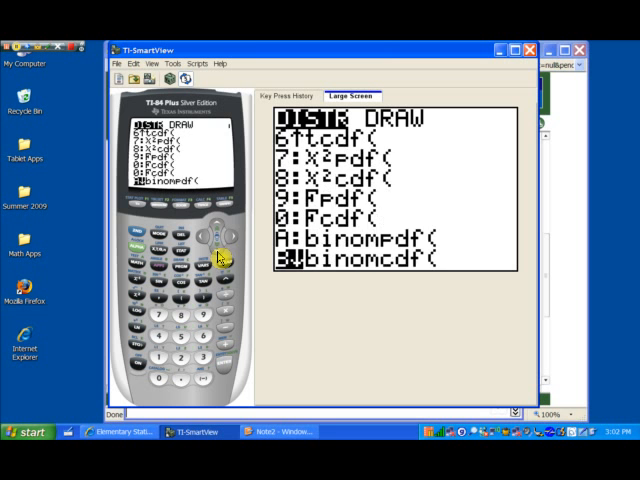
Evaluate poissonpdf(.575,1) from the DISTR menu for P(1).
left_click(217, 236)
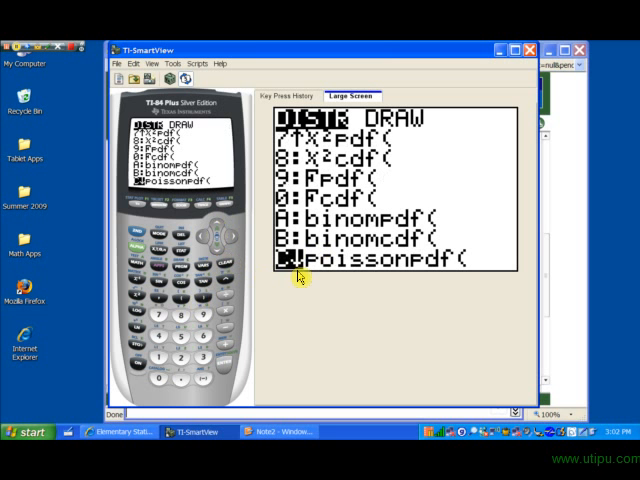
mouse_move(430, 270)
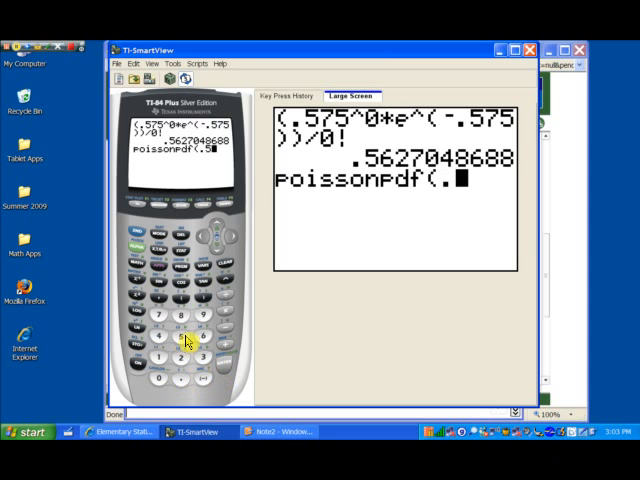
type("75,1")
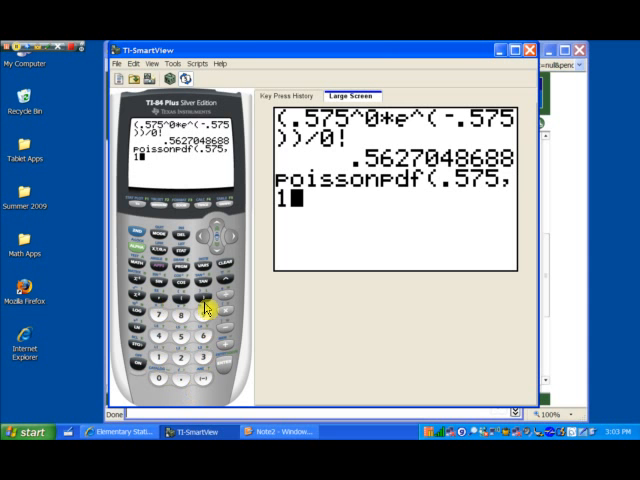
key(")")
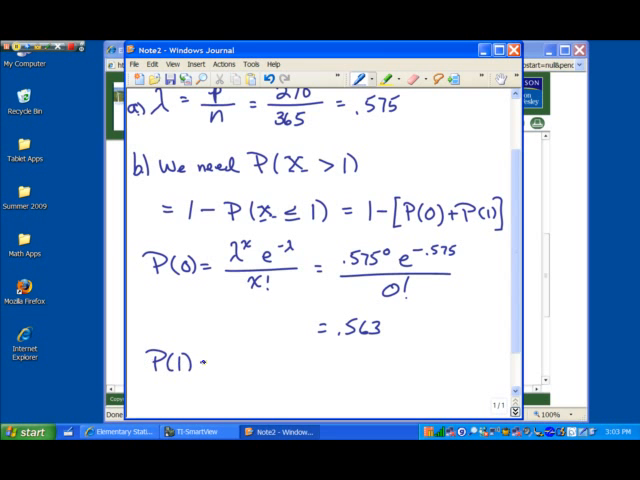
Handwrite P(1) = .324, then start 'So P(X>1) = 1-(.563+.324)'.
type("= .324")
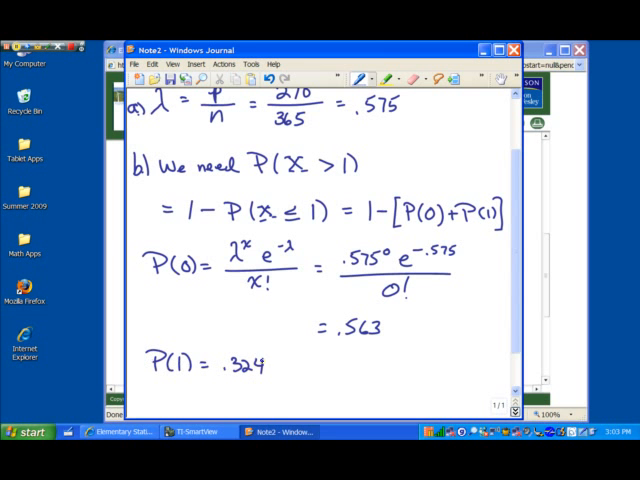
type("So")
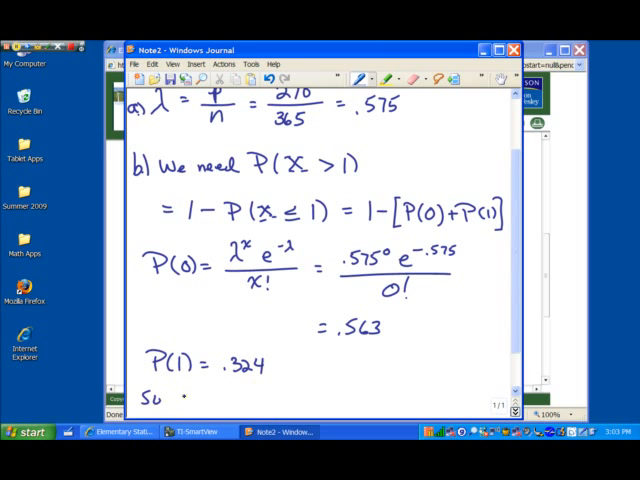
type("P(X > 1) = 1 - (")
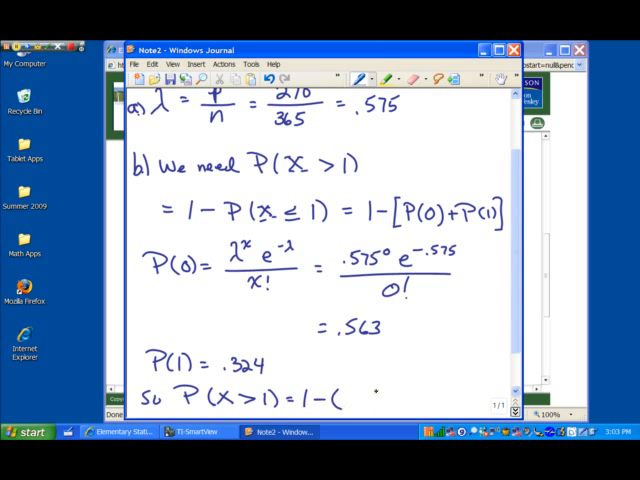
type(".563+")
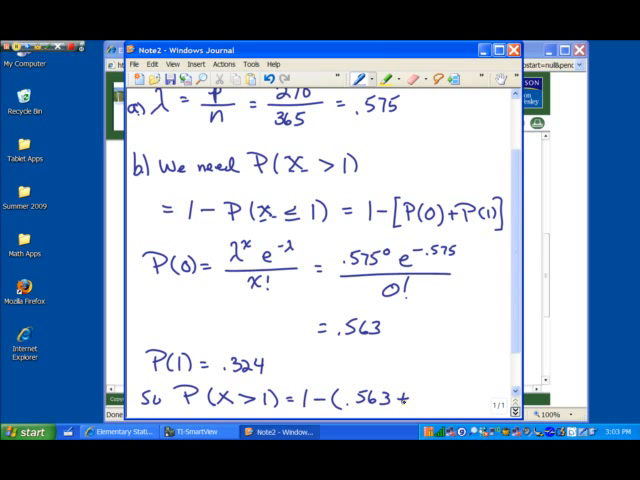
type(".324")
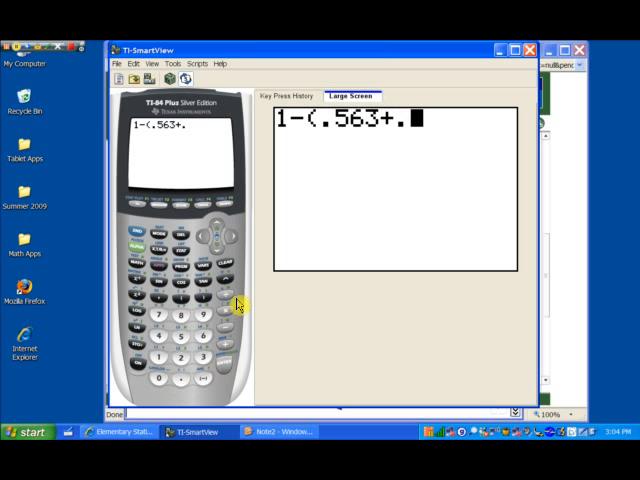
Enter 1-(.563+.324) on the TI-SmartView keypad to evaluate P(X>1).
left_click(162, 352)
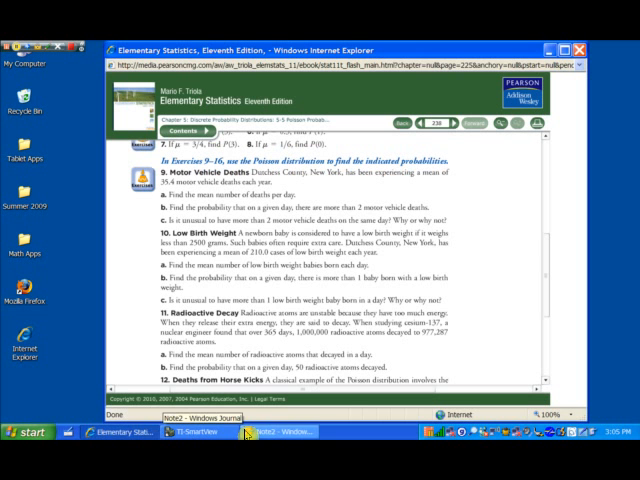
Return to the Note2 Windows Journal solution and move to a new blank page.
left_click(280, 431)
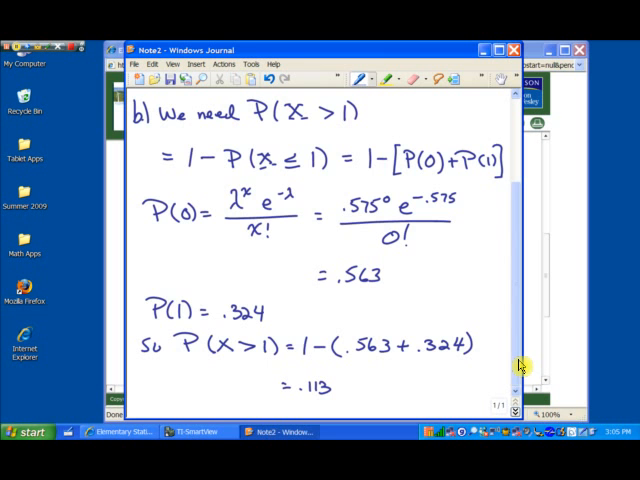
left_click(513, 404)
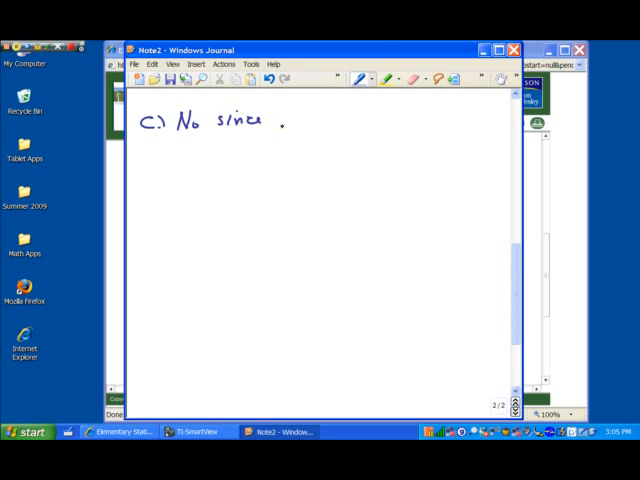
Handwrite 'c.) No since P(X>1) = .113 is not really small.'.
left_click_drag(285, 120, 320, 125)
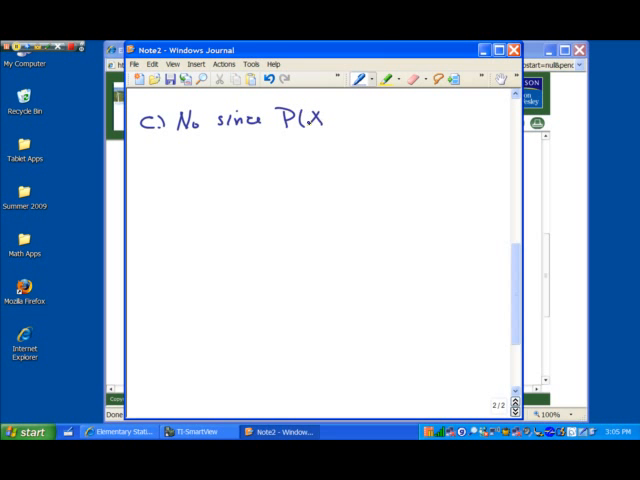
left_click_drag(320, 118, 375, 118)
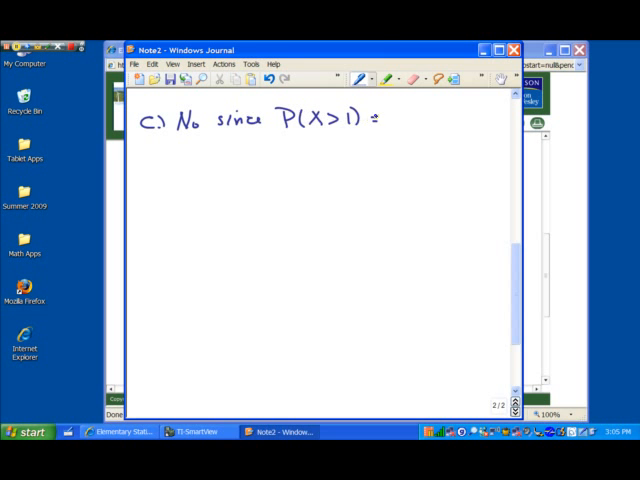
type(".113 is")
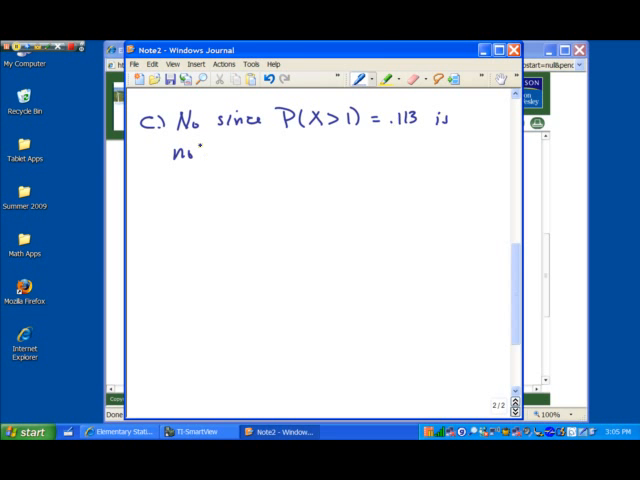
left_click_drag(185, 152, 265, 155)
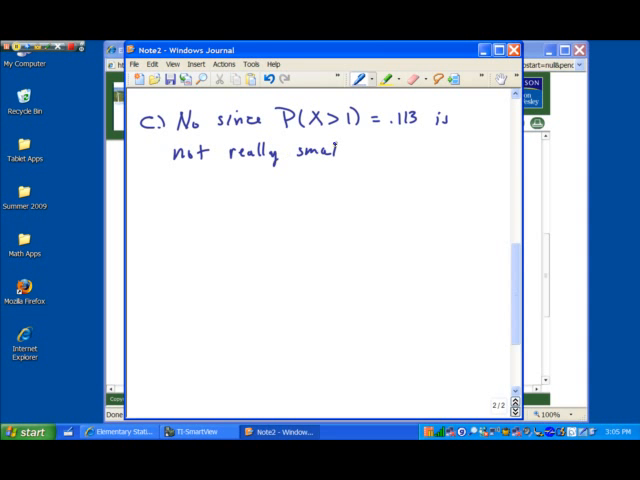
left_click_drag(335, 150, 348, 155)
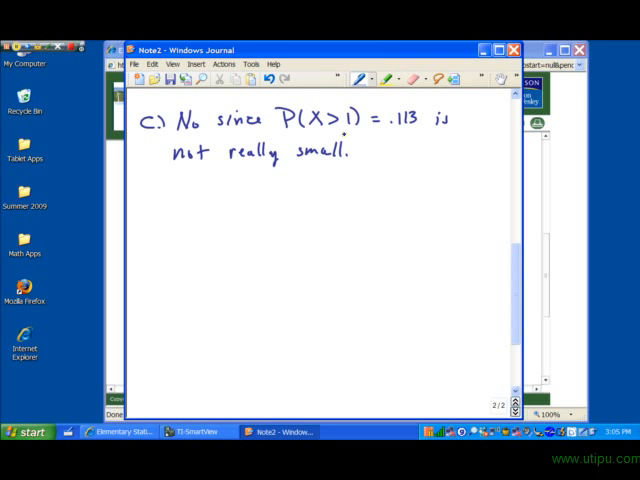
mouse_move(77, 58)
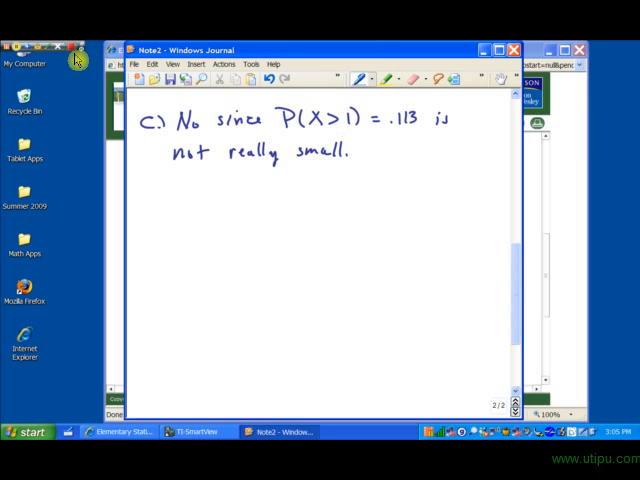